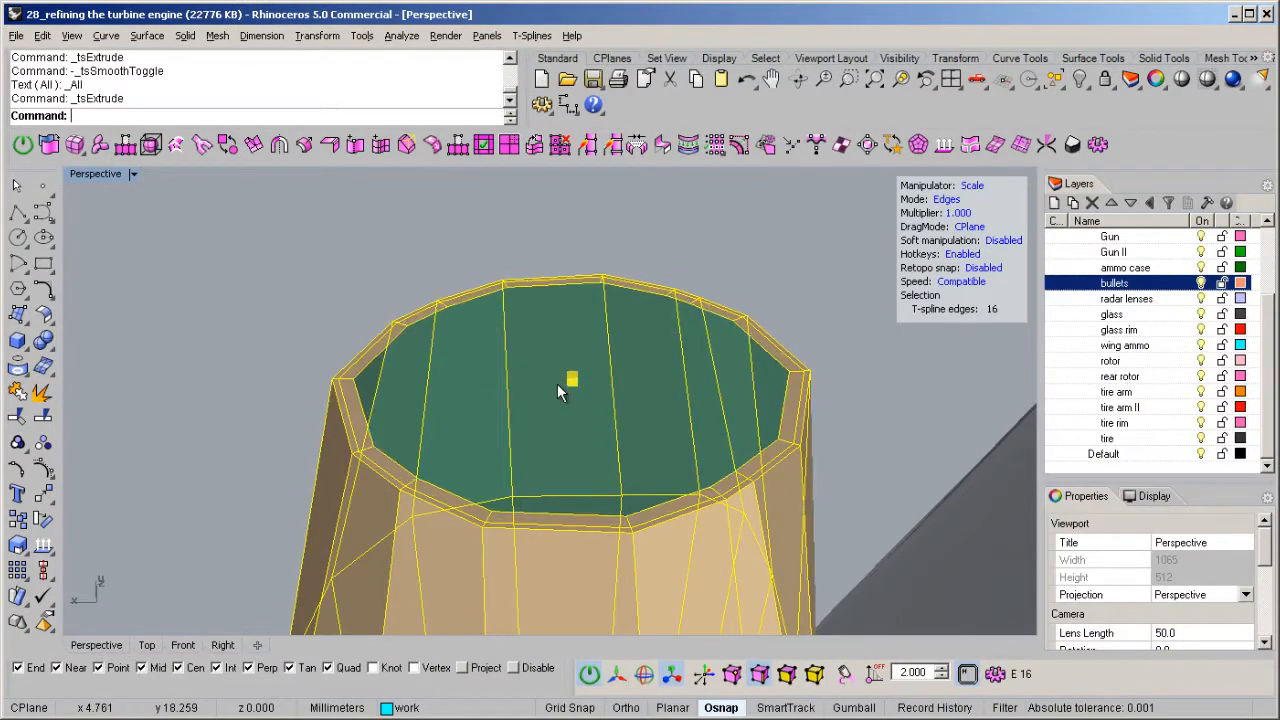
Select the 16-edge loop around the engine's top face so the scale gizmo appears
click(570, 380)
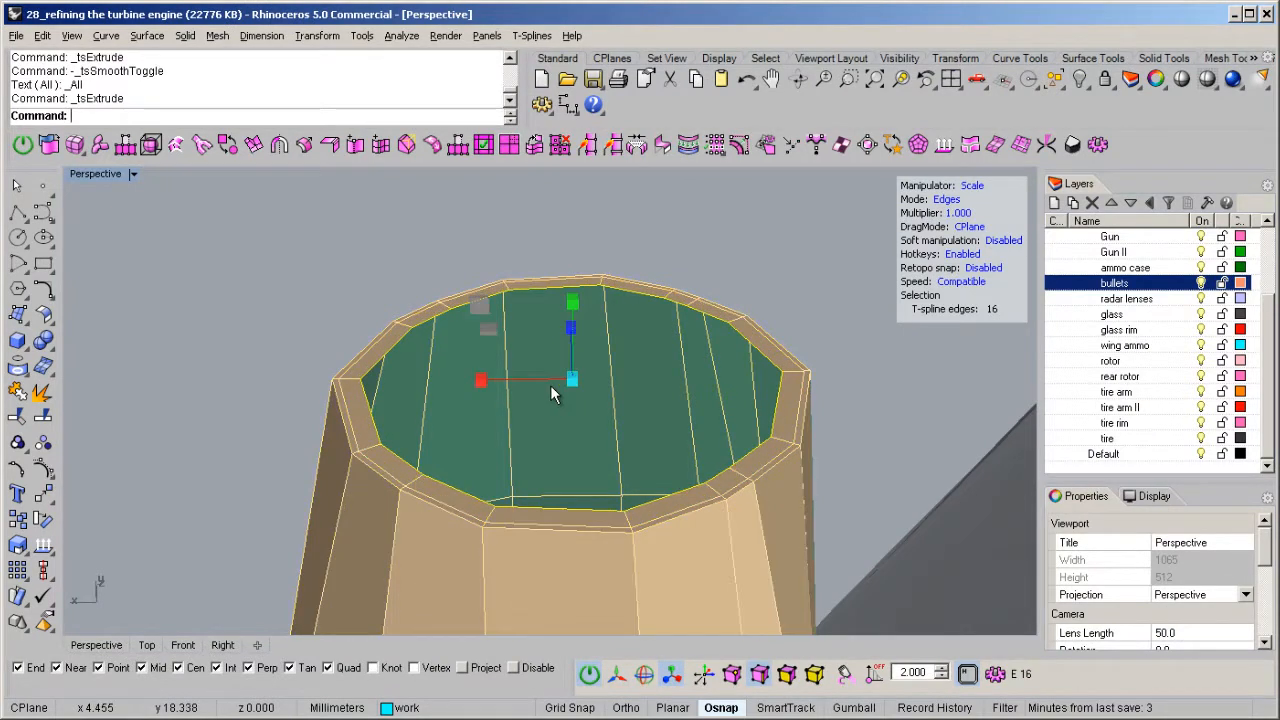